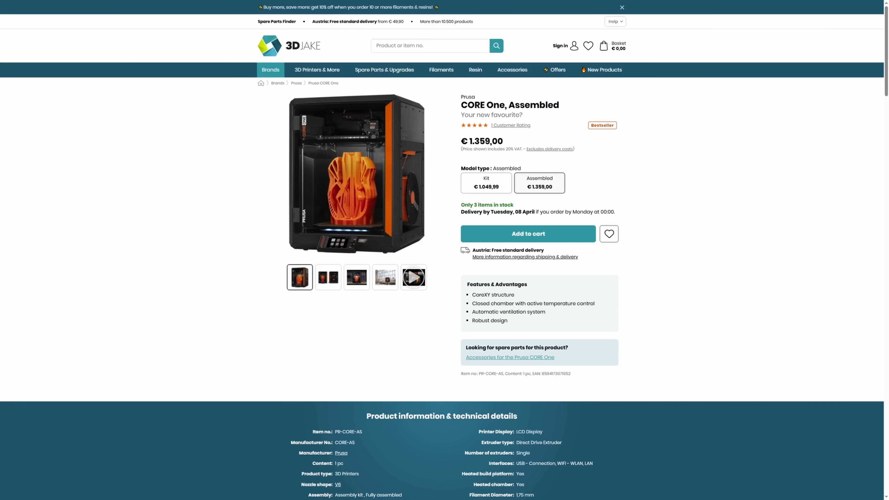
- Tour the Filaments and Printers profiles, then browse Printables to the Vori Square Planter model
{"action": "left_click", "coordinate": [485, 183]}
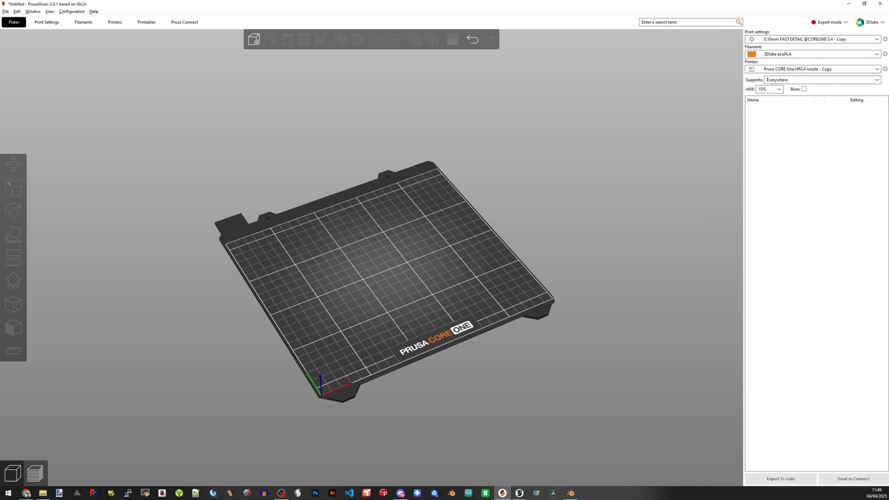
{"action": "left_click", "coordinate": [83, 23]}
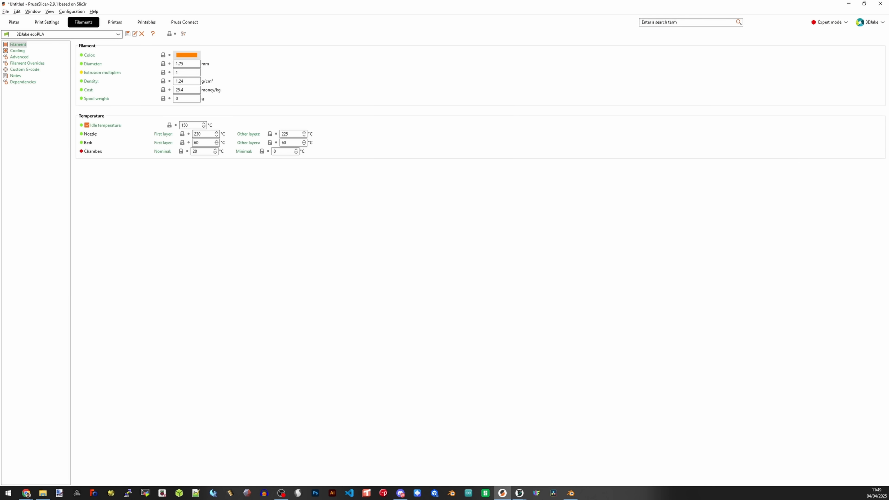
{"action": "left_click", "coordinate": [114, 22]}
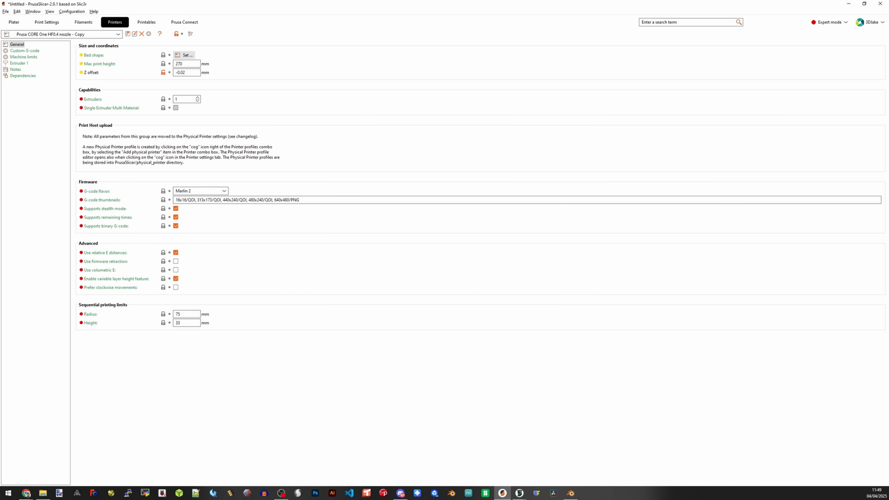
{"action": "left_click", "coordinate": [146, 22]}
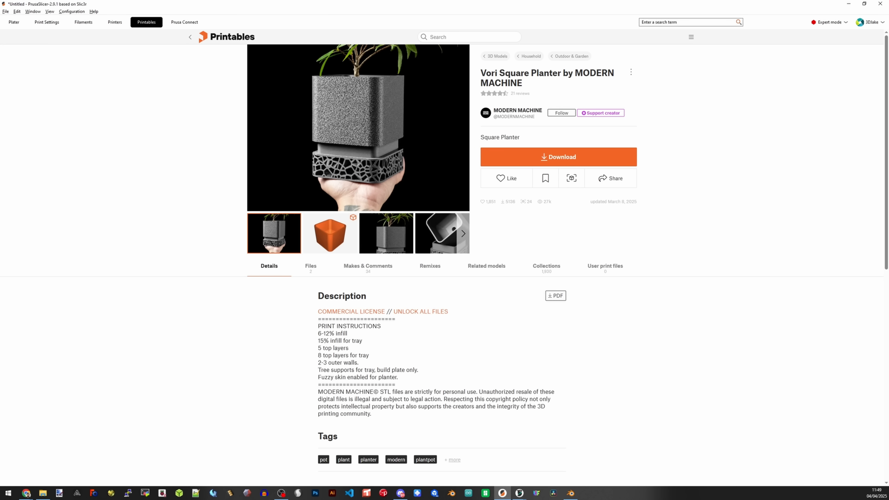
{"action": "left_click", "coordinate": [184, 22]}
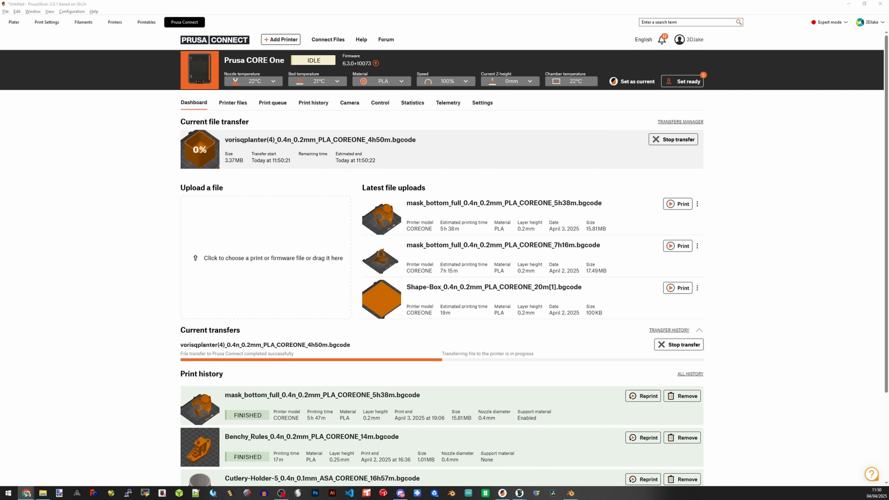
{"action": "left_click", "coordinate": [313, 103]}
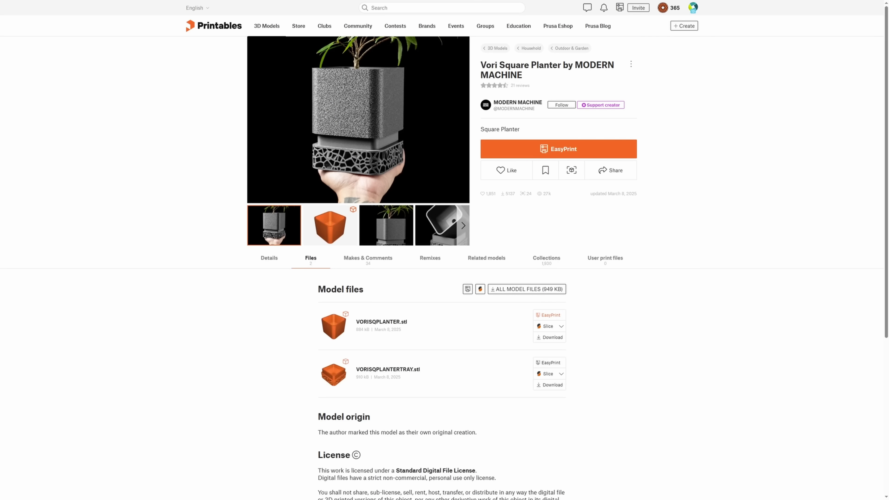
- Send the planter through EasyPrint onto a CORE One bed and review its Detailed, 15% Grid settings
{"action": "left_click", "coordinate": [548, 315]}
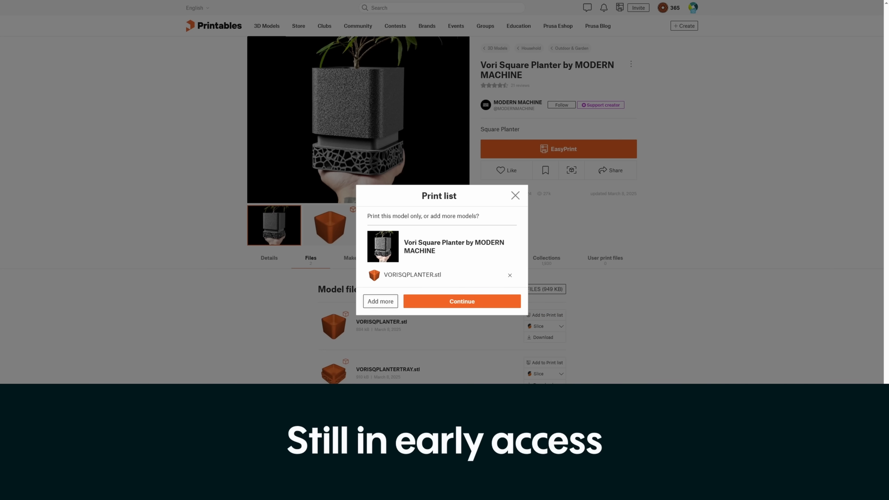
{"action": "left_click", "coordinate": [461, 301]}
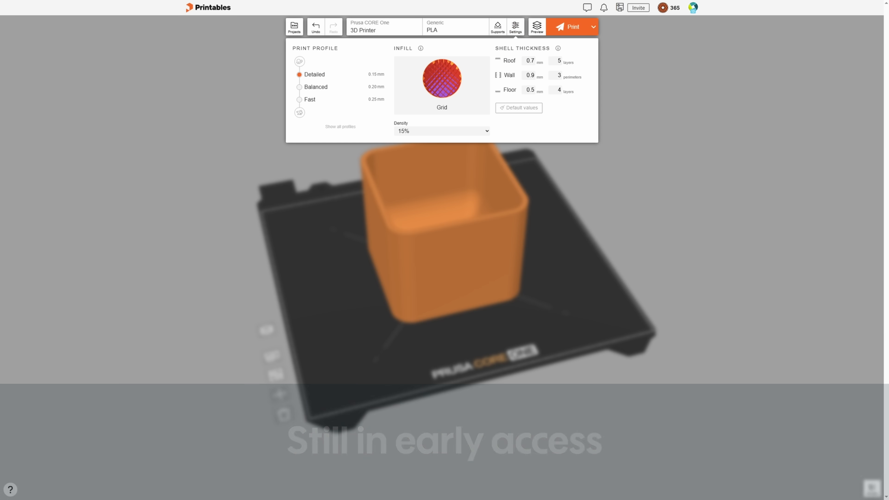
{"action": "left_click", "coordinate": [569, 27]}
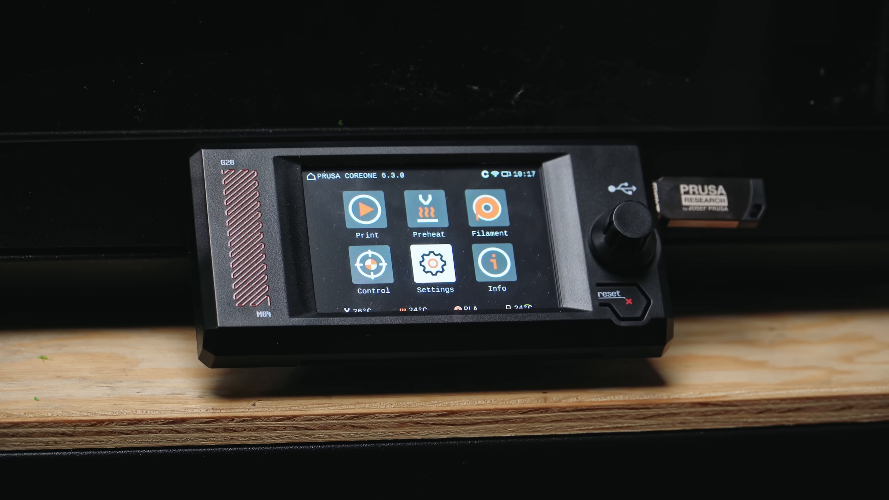
- Browse the printer's file list, then reach the User Interface settings with Sound Mode Loud
{"action": "left_click", "coordinate": [366, 208]}
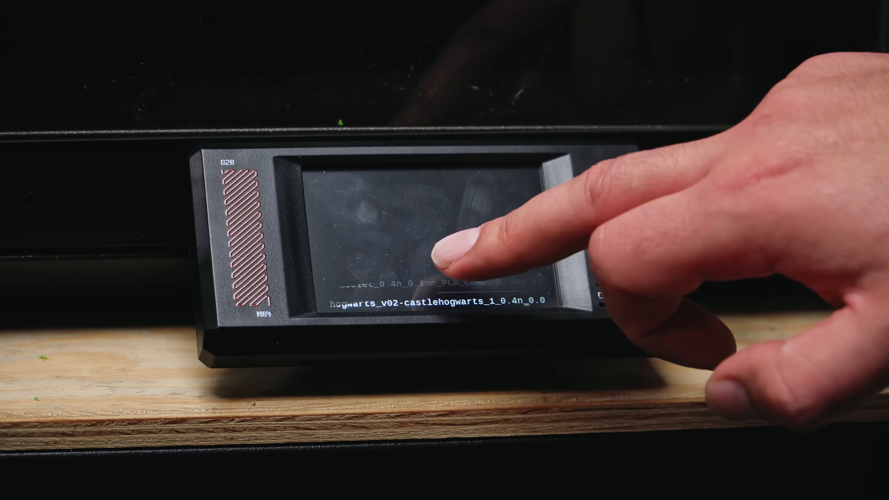
{"action": "left_click", "coordinate": [459, 261]}
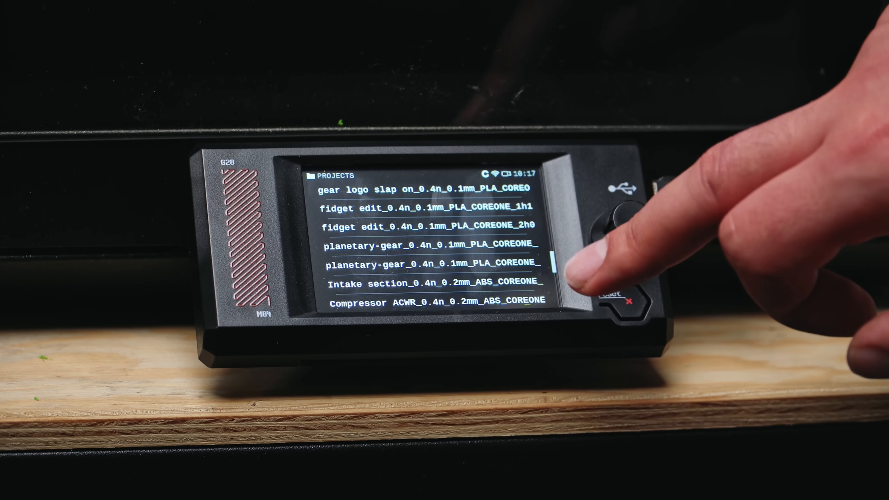
{"action": "scroll", "scroll_direction": "down", "scroll_amount": 3}
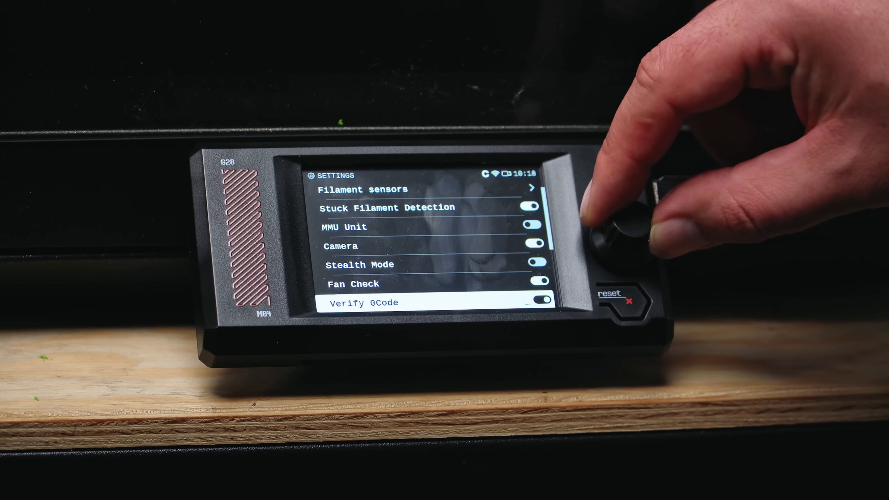
{"action": "scroll", "scroll_direction": "down", "scroll_amount": 3}
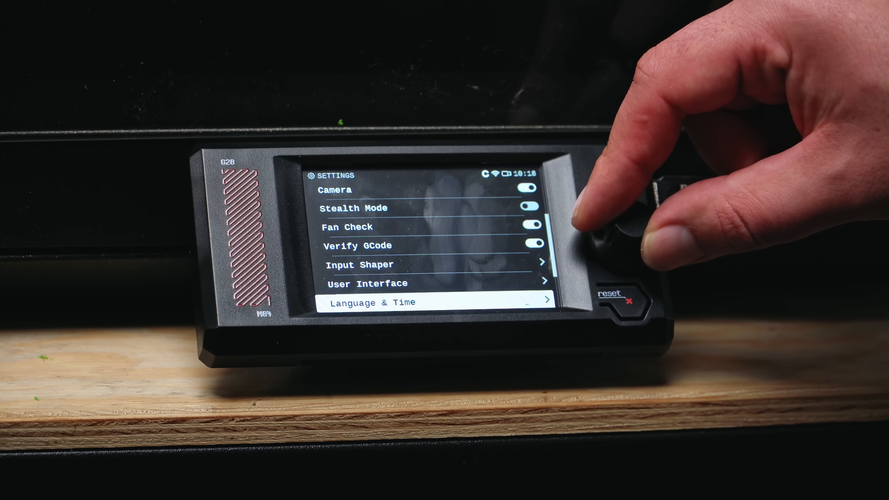
{"action": "scroll", "scroll_direction": "down", "scroll_amount": 3}
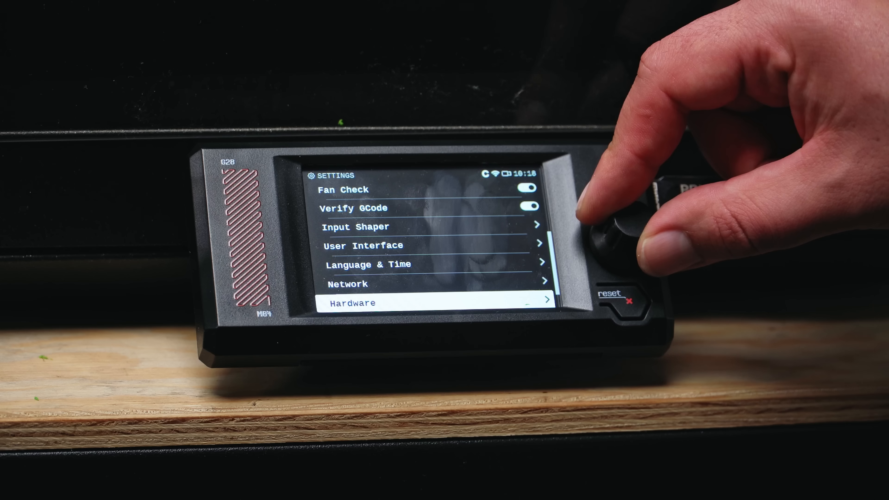
{"action": "scroll", "scroll_direction": "down", "scroll_amount": 3}
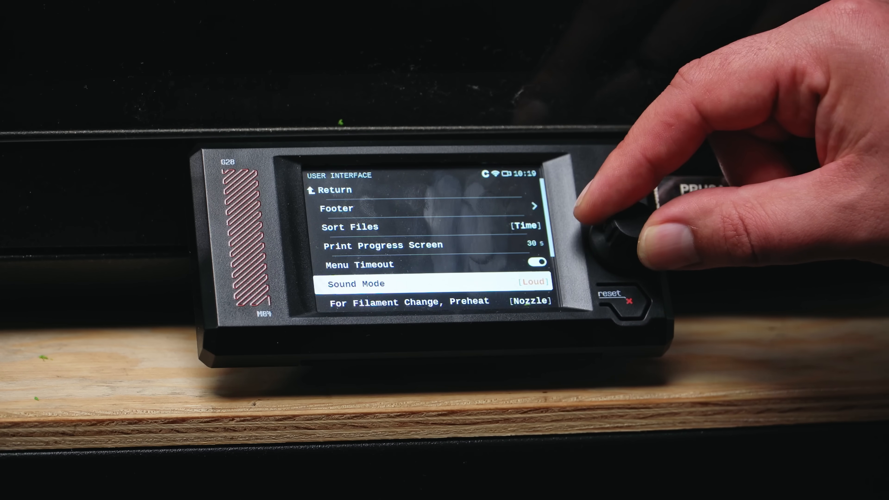
{"action": "scroll", "scroll_direction": "down", "scroll_amount": 3}
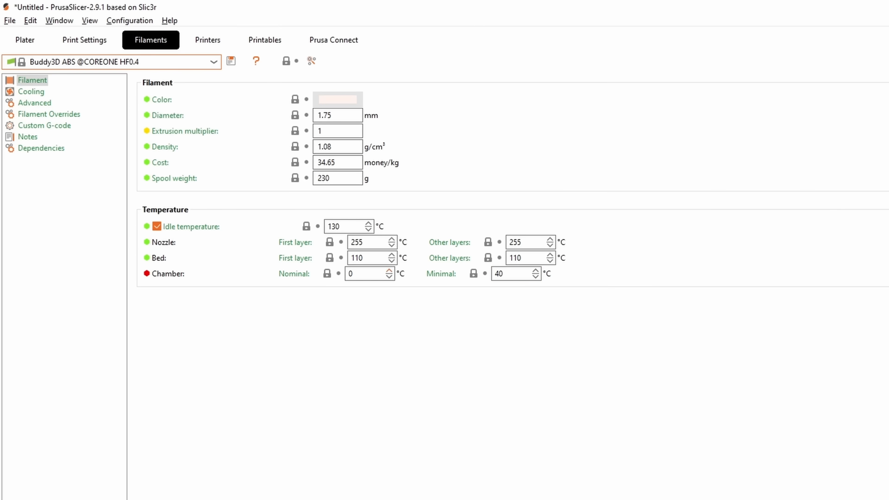
{"action": "left_click", "coordinate": [512, 273]}
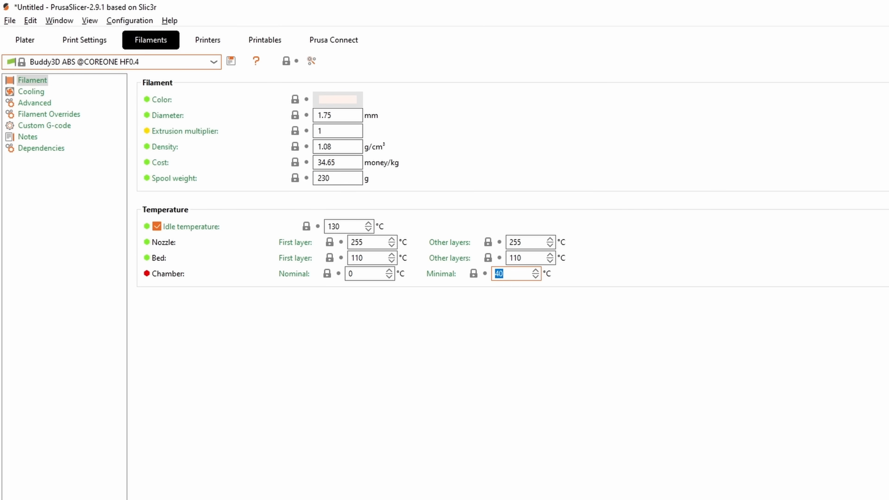